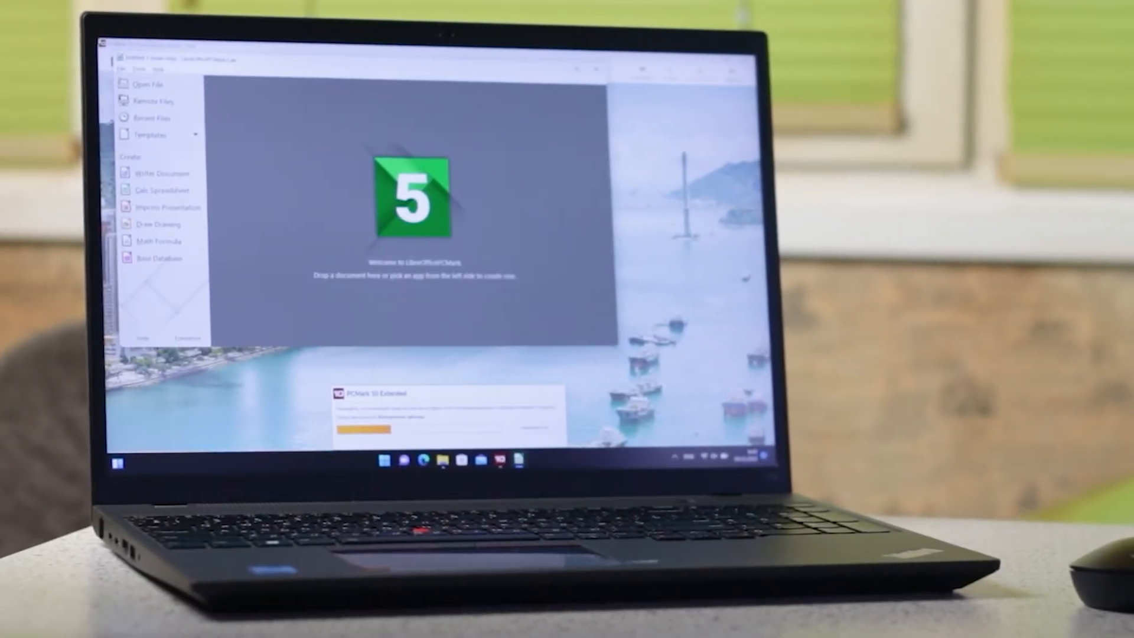
pyautogui.click(165, 189)
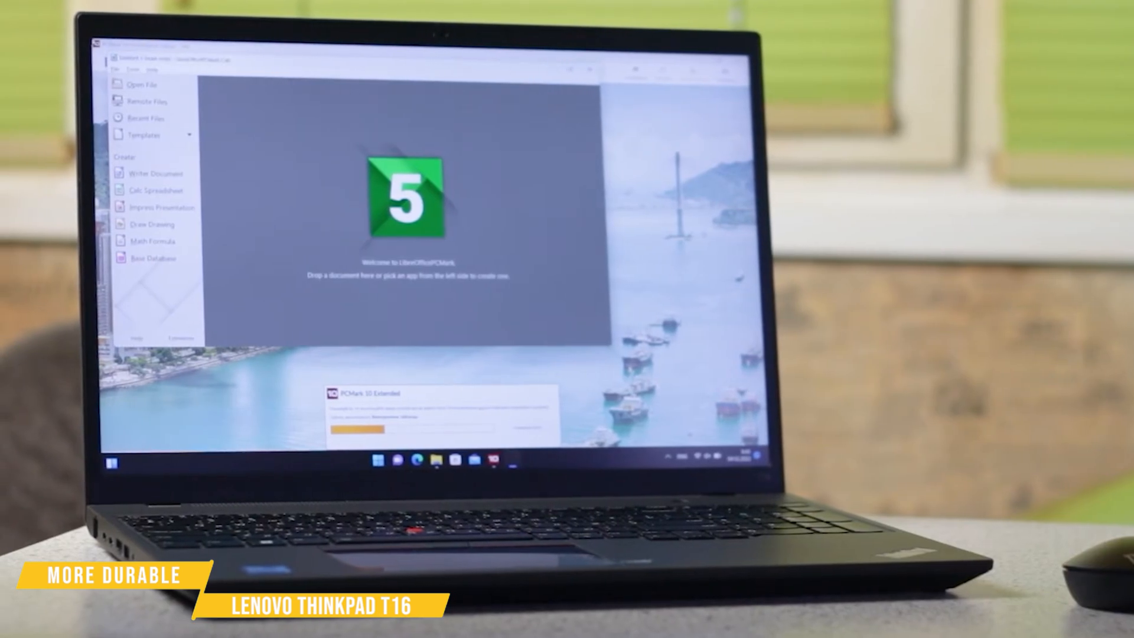
pyautogui.click(154, 190)
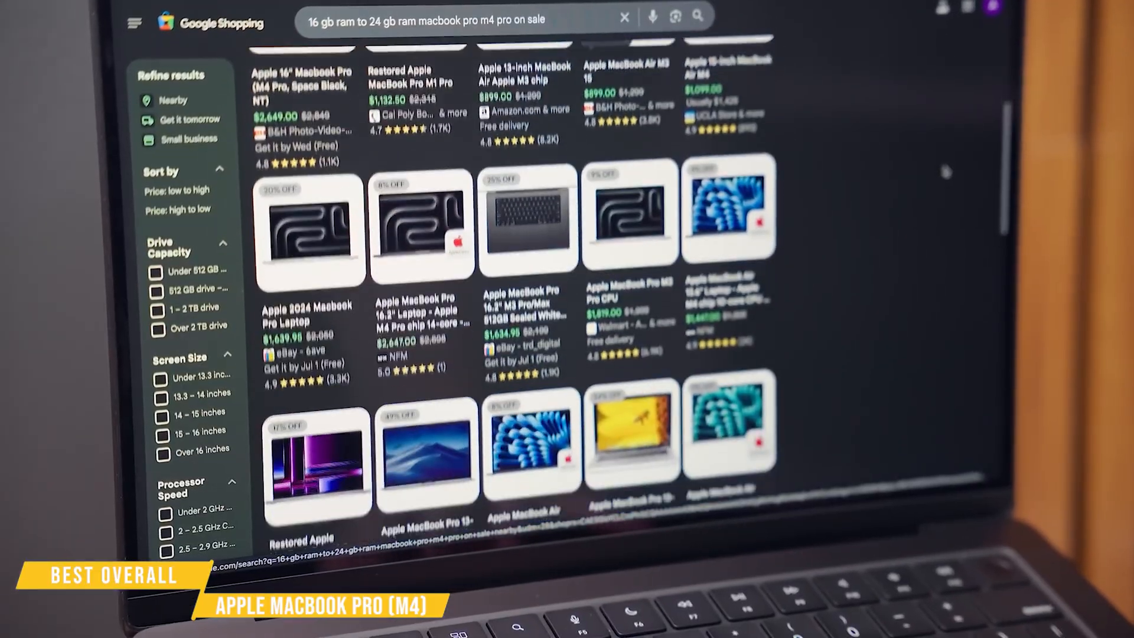
pyautogui.scroll(-3)
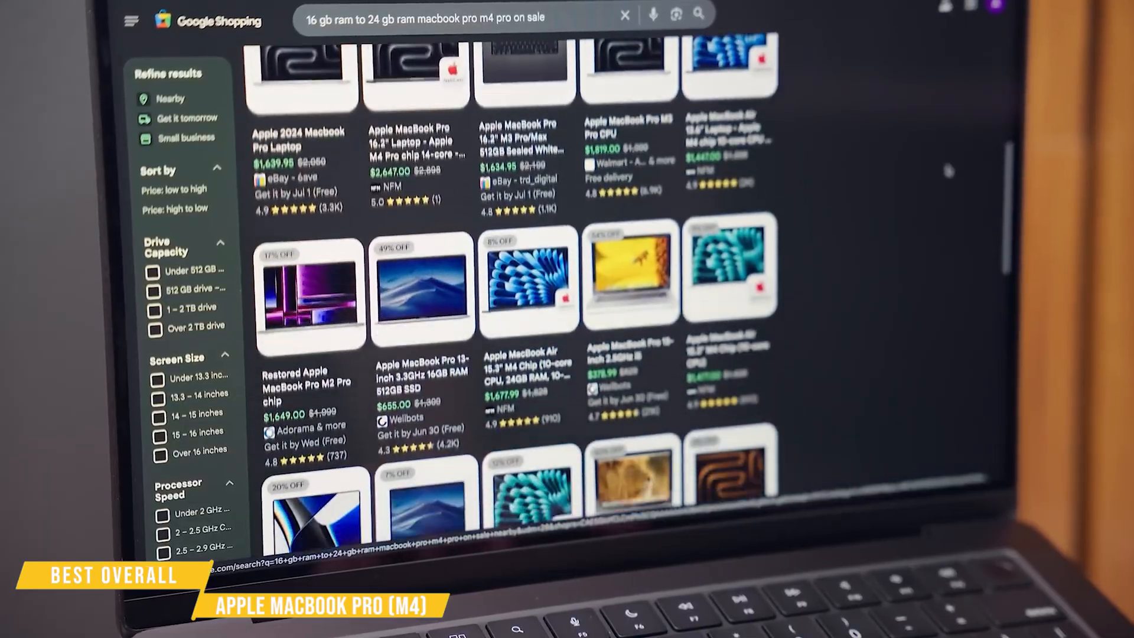